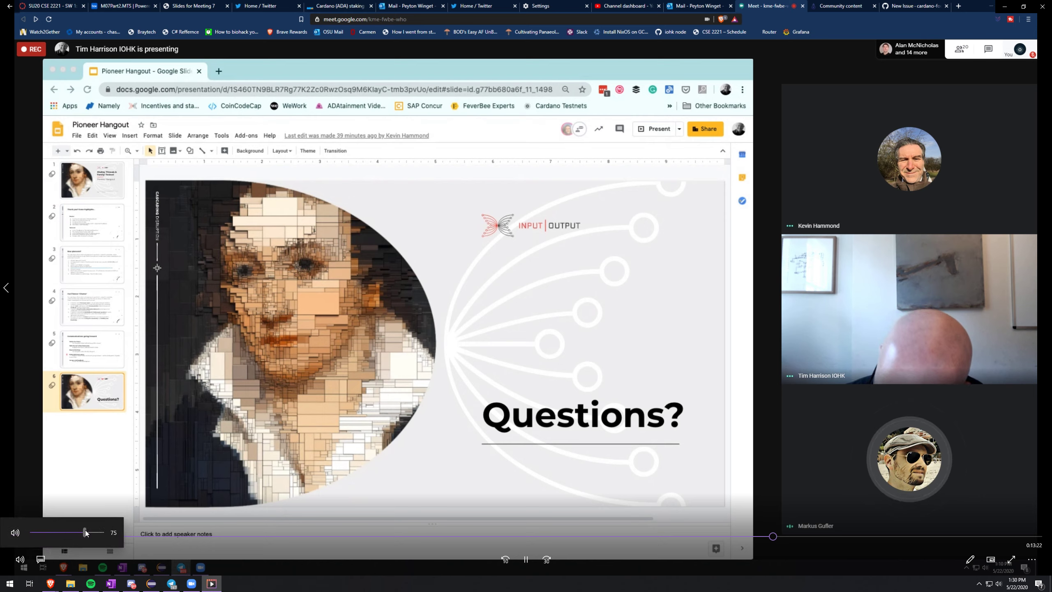
Open the Meet chat panel beside the shared 'Questions?' slide to view the message thread.
left_click_drag(85, 531, 89, 532)
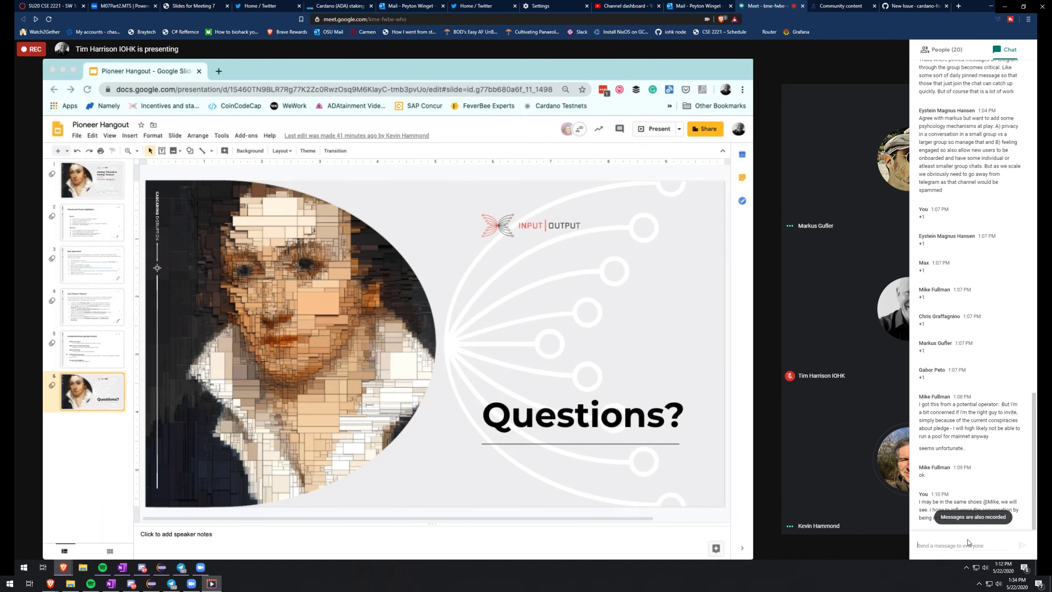
Post 'Interesting idea!' to everyone in chat and begin drafting 'That makes a lo...'.
left_click(959, 545)
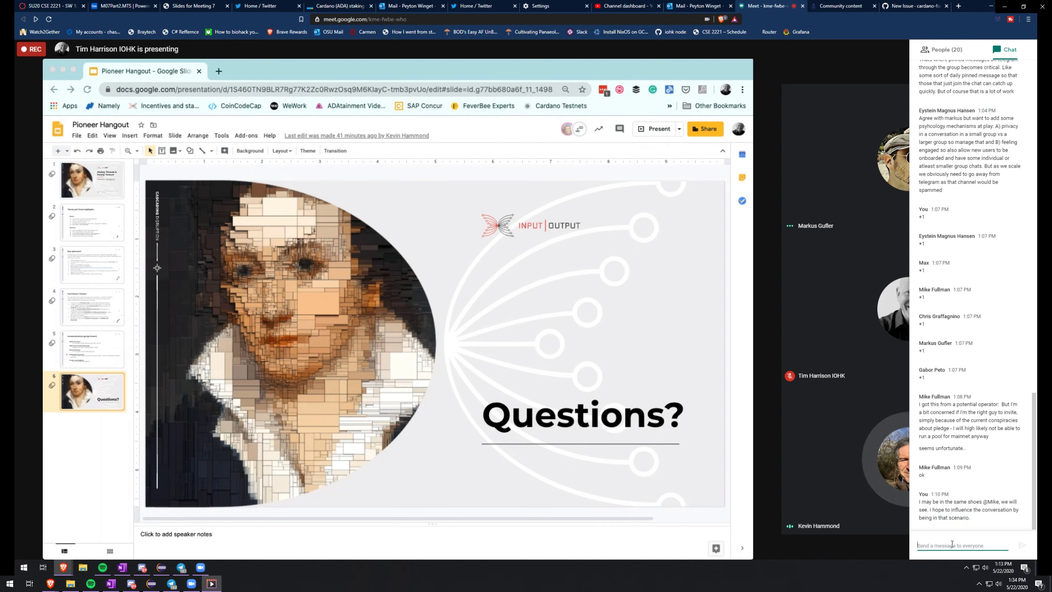
type("Interesting")
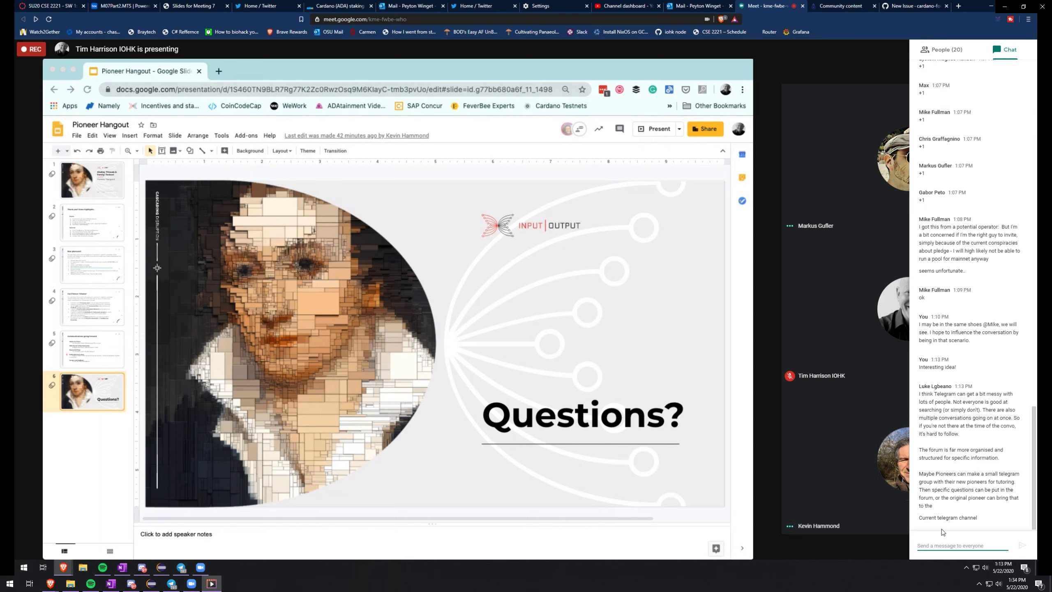
type("That makes a lo")
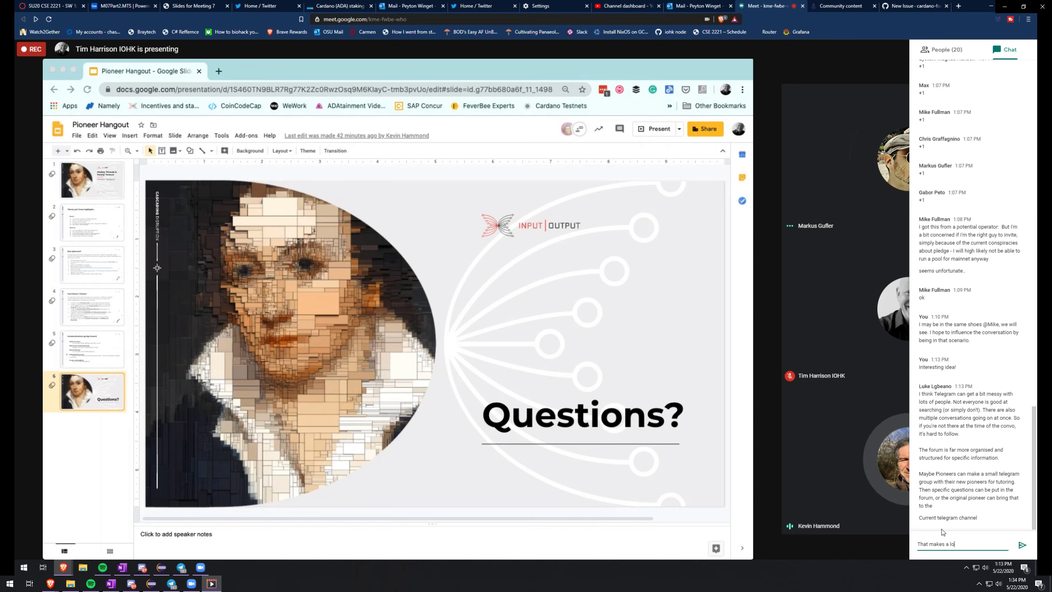